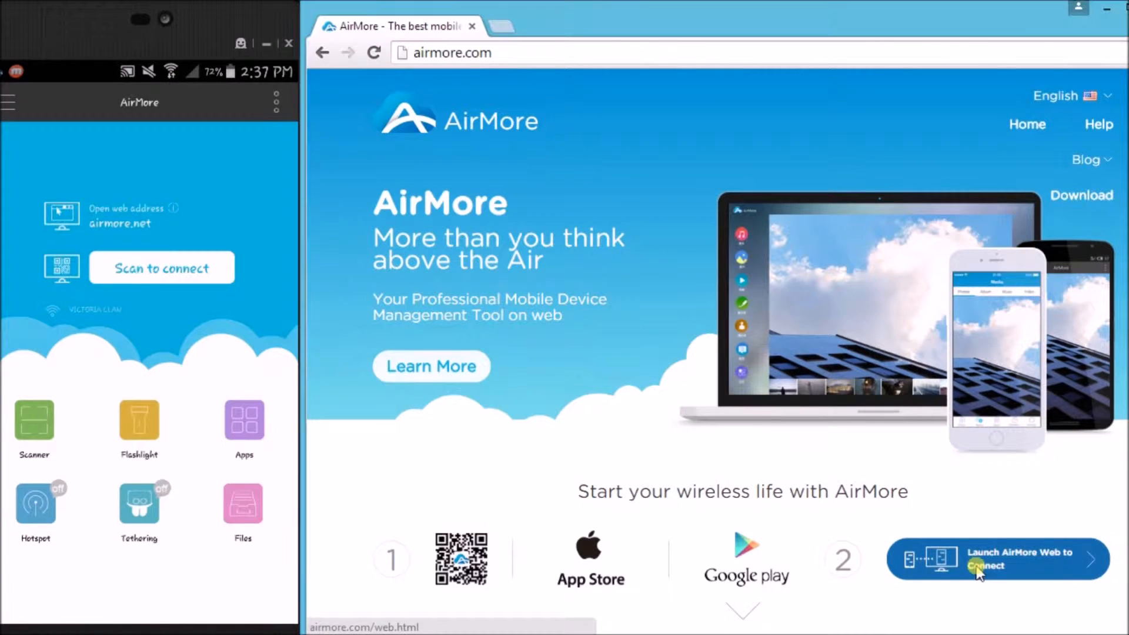
# Launch the web connection, scan the QR code from the Samsung phone and accept the request.
pyautogui.click(996, 560)
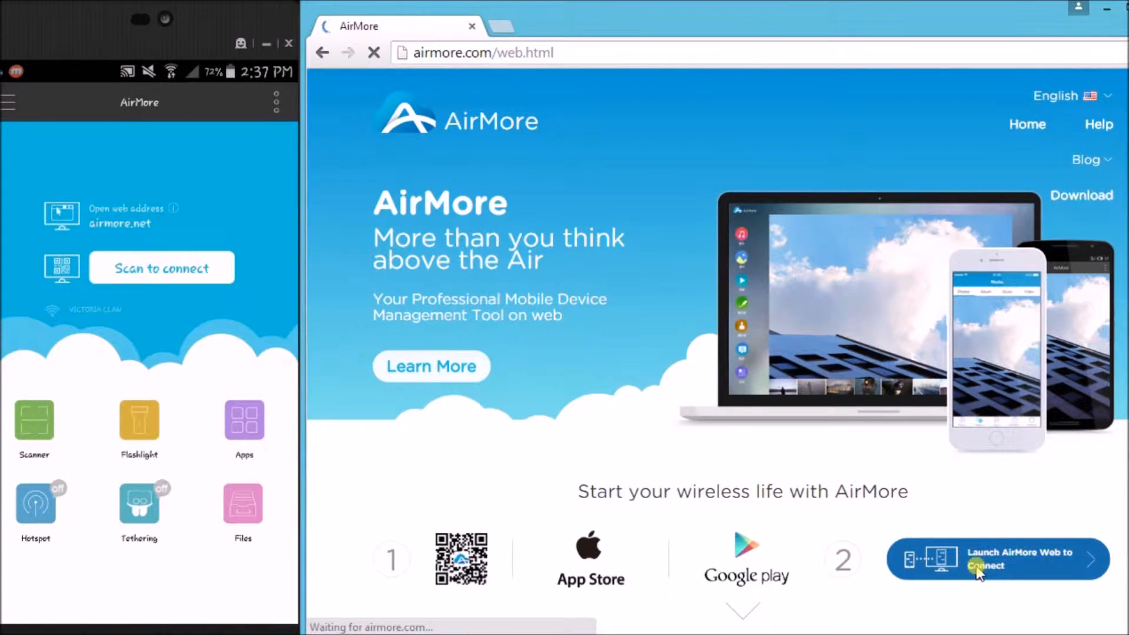
pyautogui.click(996, 560)
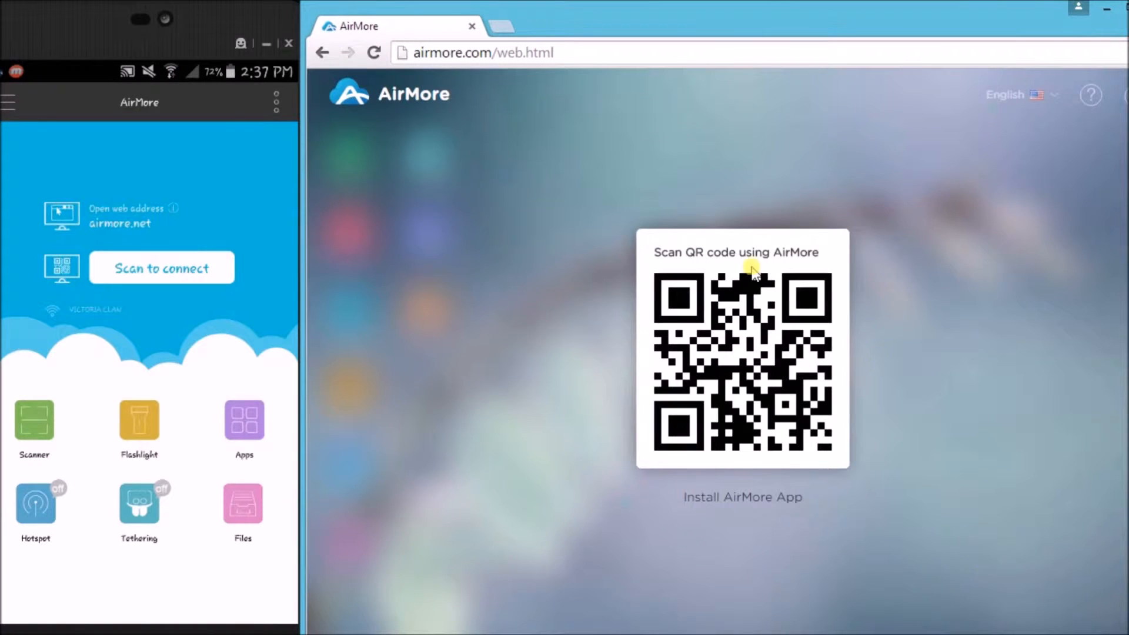
pyautogui.moveTo(766, 360)
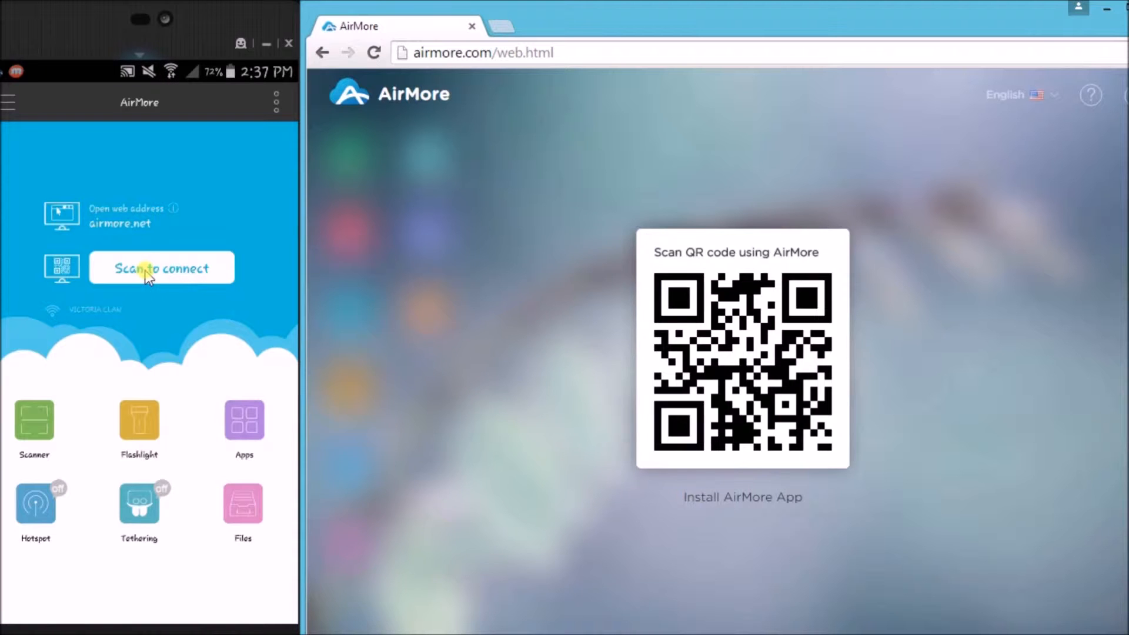
pyautogui.moveTo(226, 310)
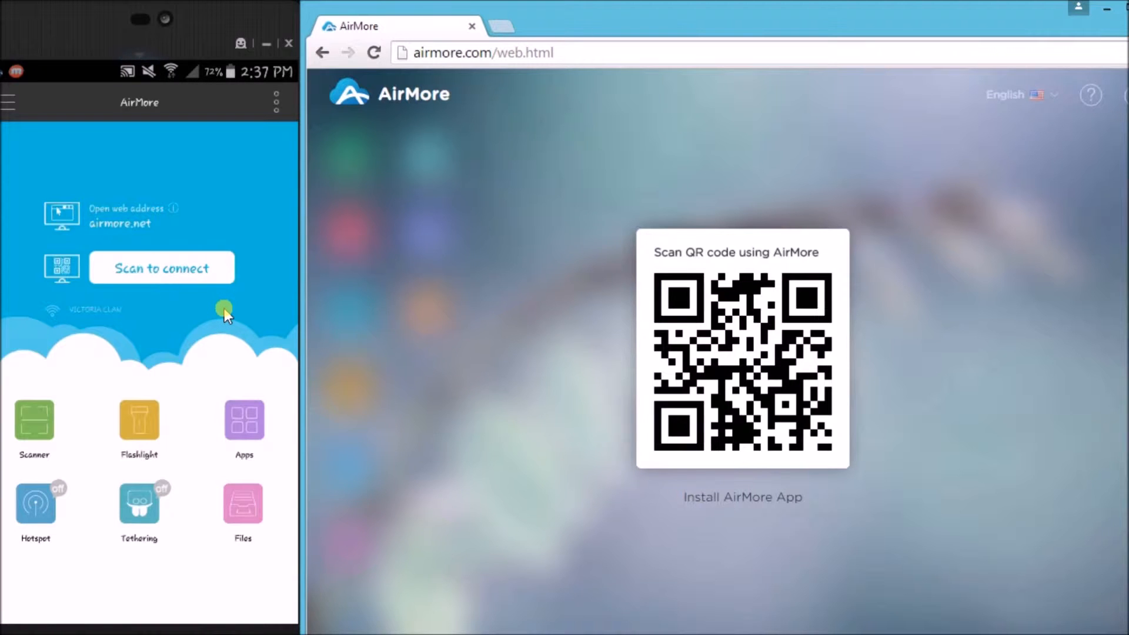
pyautogui.click(161, 268)
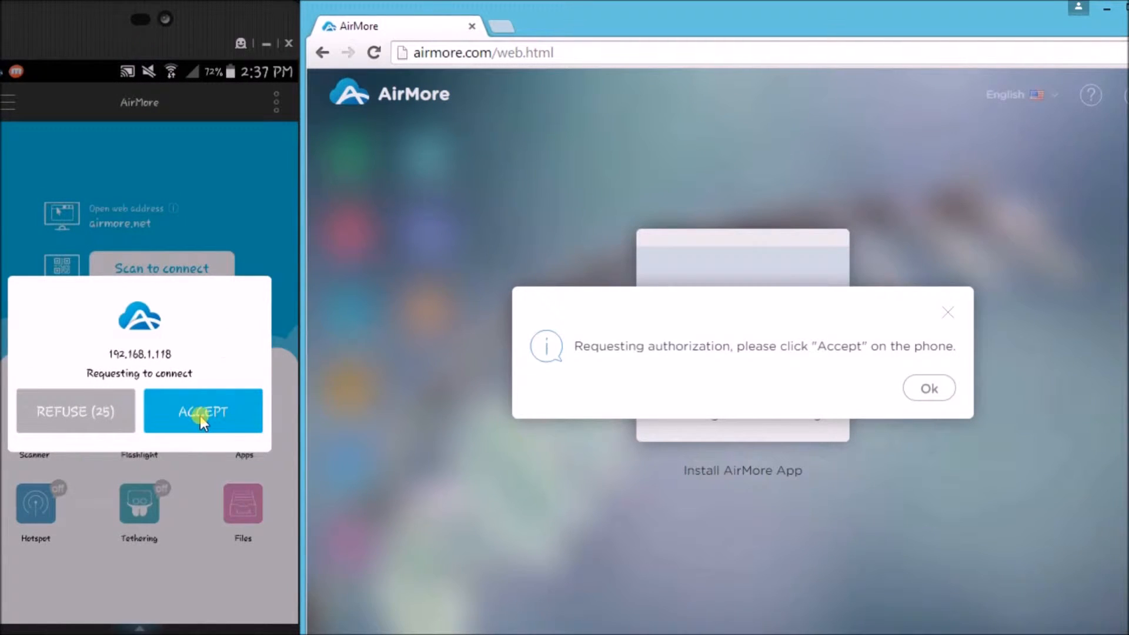
pyautogui.click(204, 412)
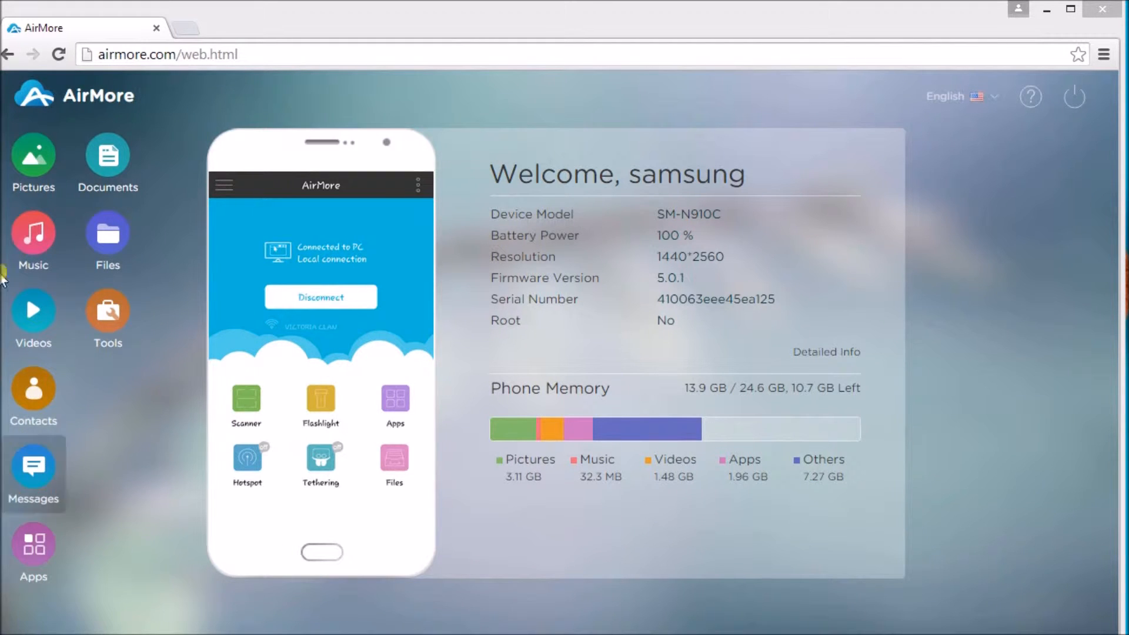
# Upload screenshot_20150901_134928.png from the computer into the phone's Image album.
pyautogui.click(33, 153)
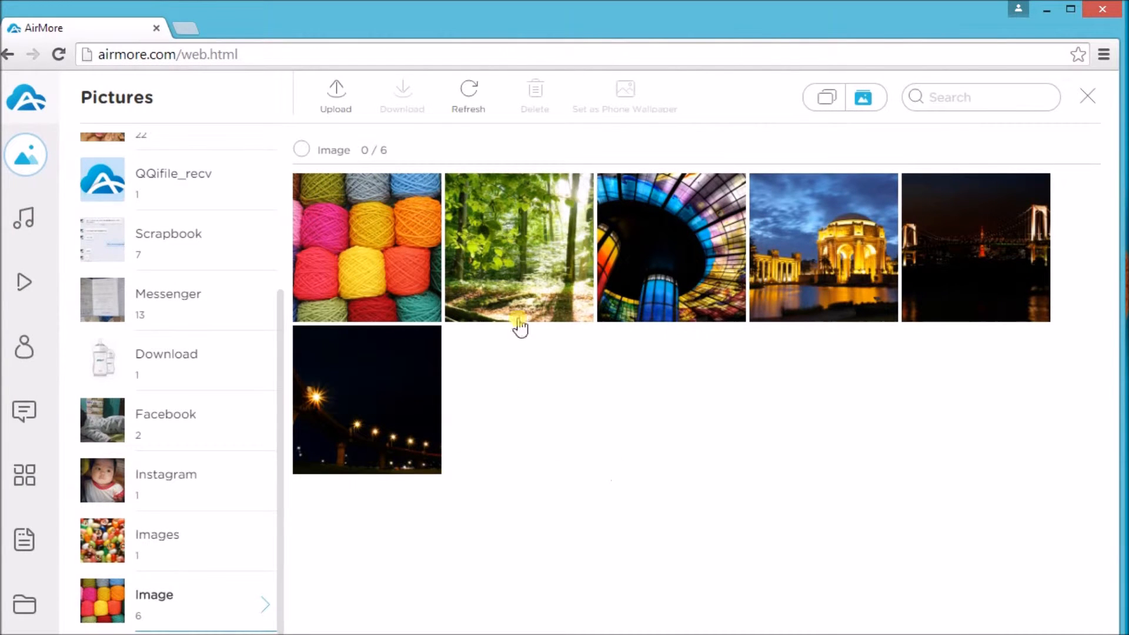
pyautogui.click(335, 96)
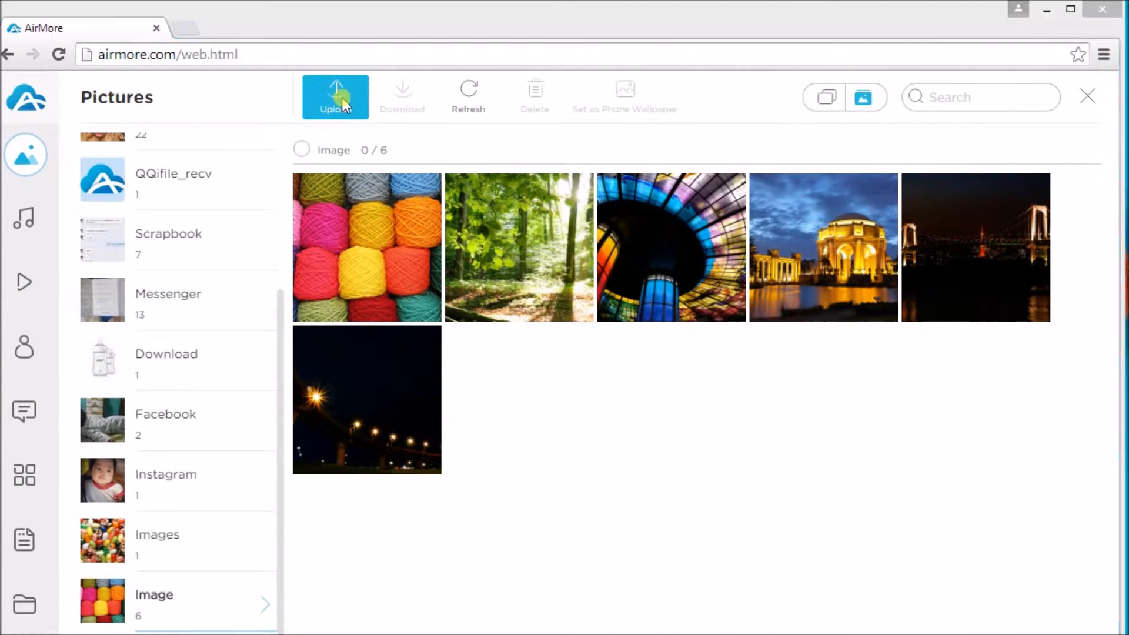
pyautogui.click(335, 95)
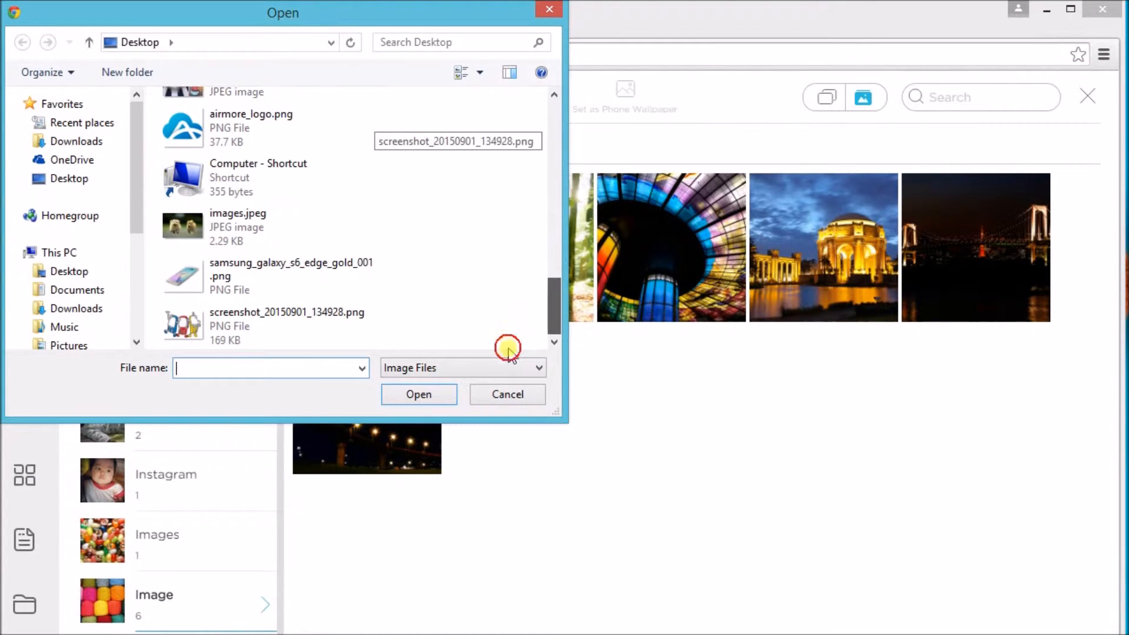
pyautogui.click(287, 326)
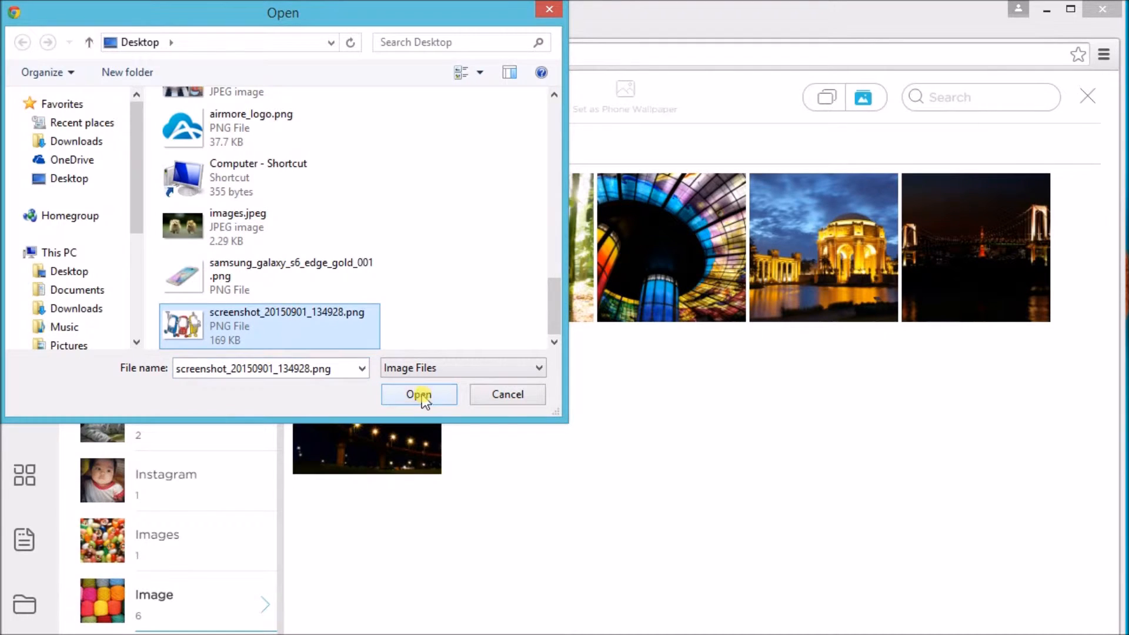
pyautogui.click(419, 395)
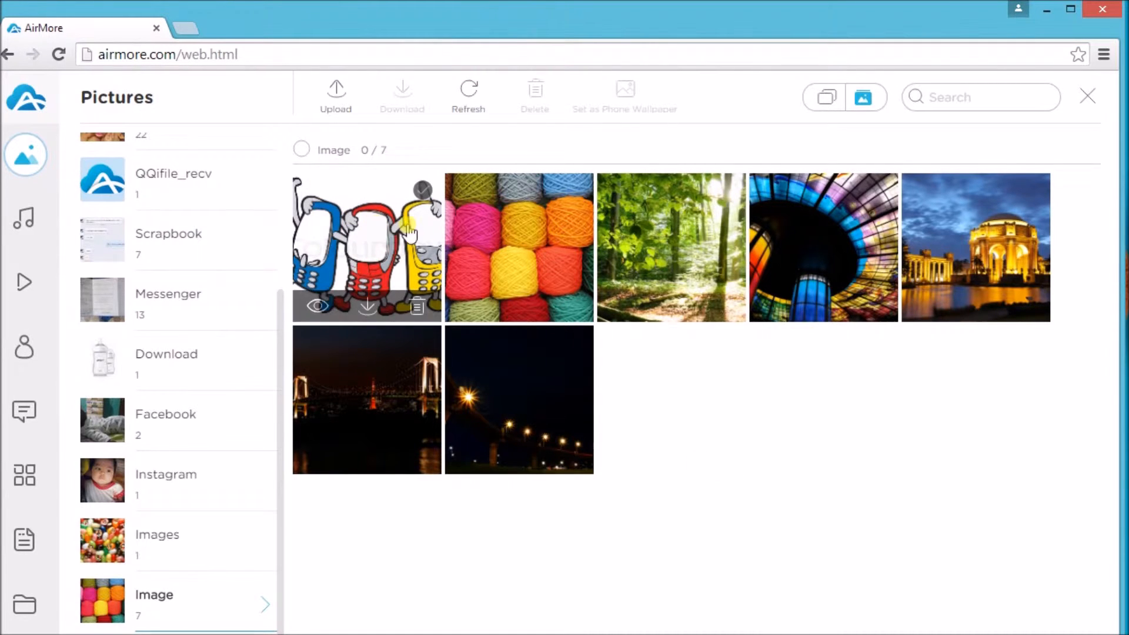
# Download the knitting yarn picture to the computer and delete it from the phone.
pyautogui.click(423, 189)
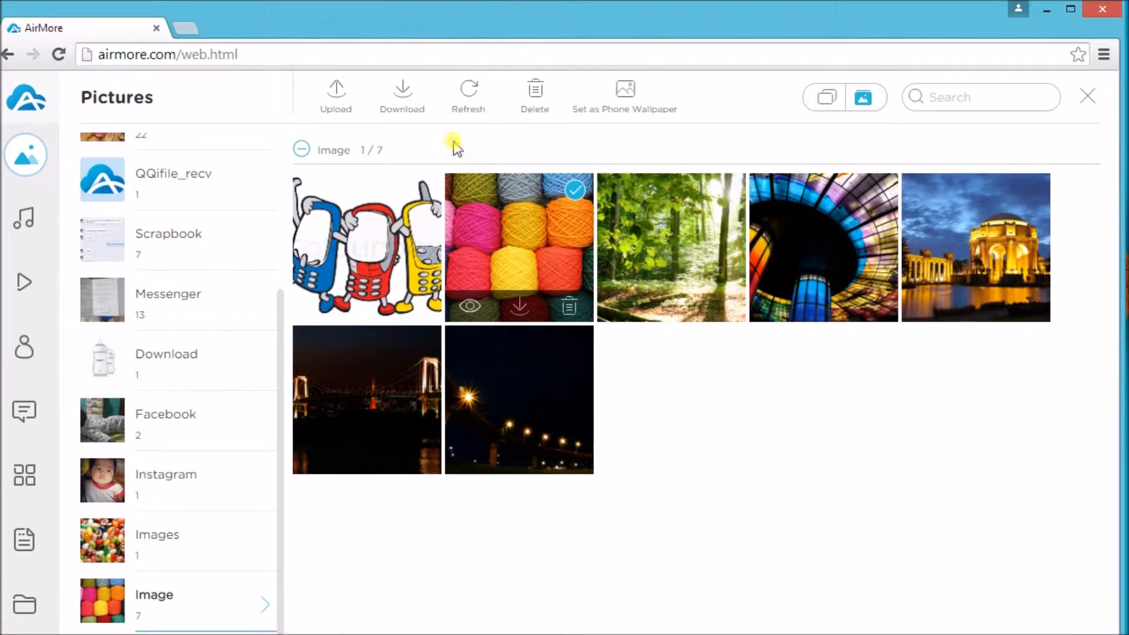
pyautogui.click(402, 94)
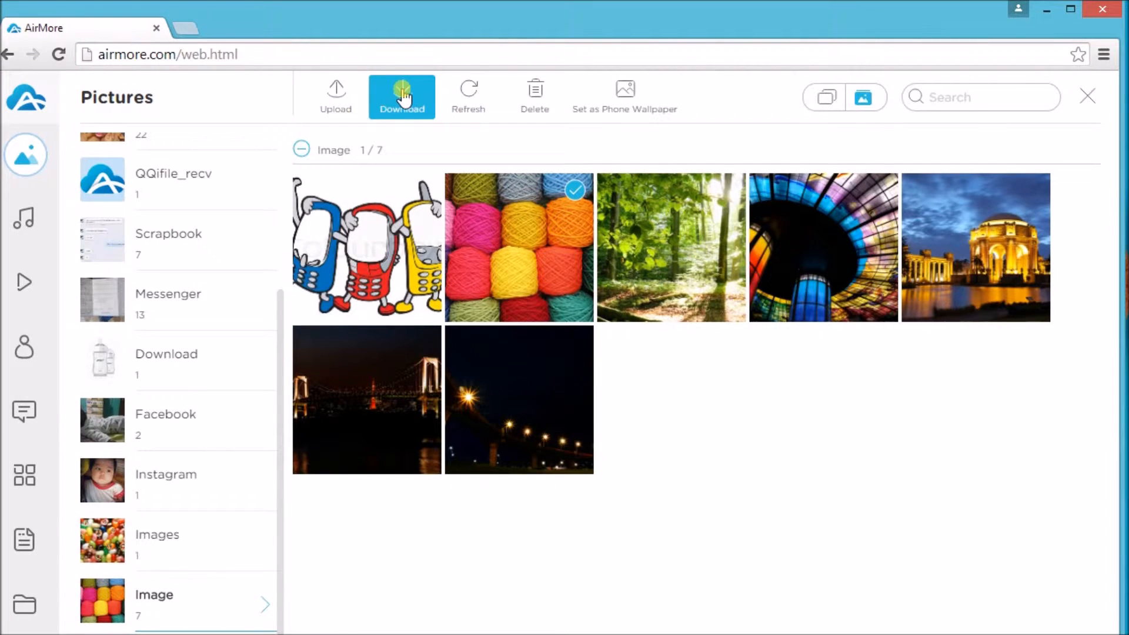
pyautogui.click(402, 95)
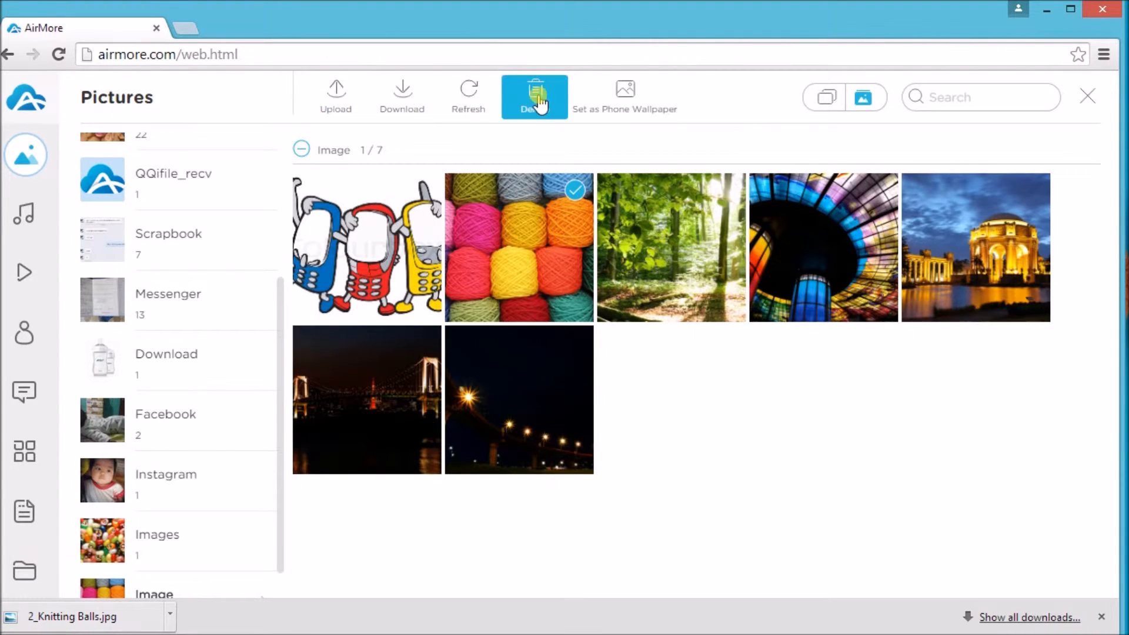
pyautogui.click(533, 94)
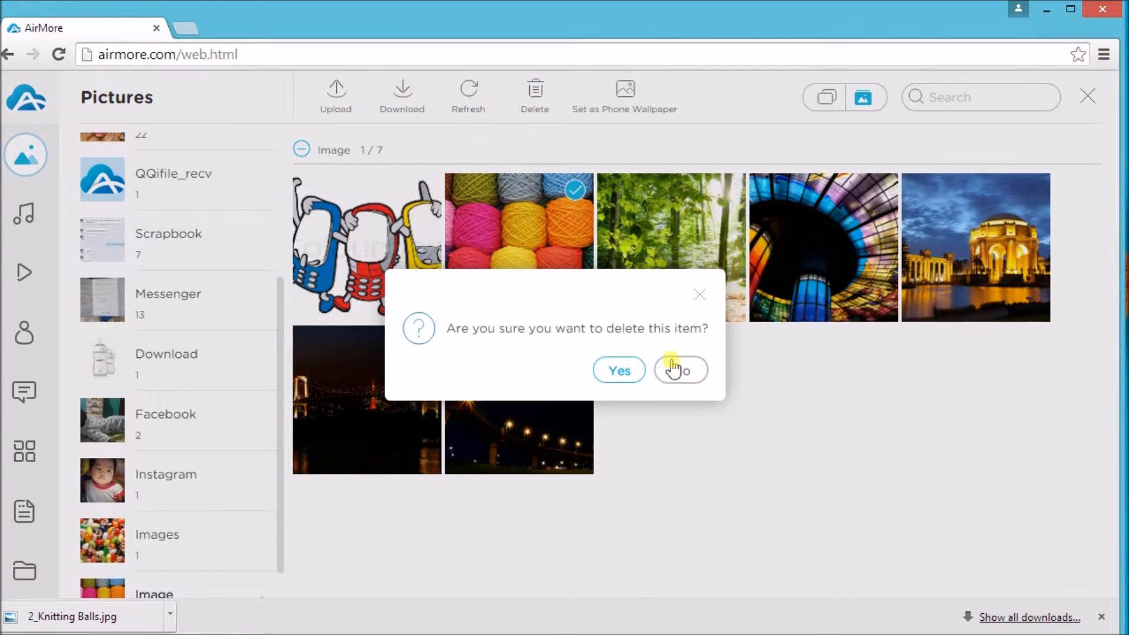
pyautogui.click(617, 370)
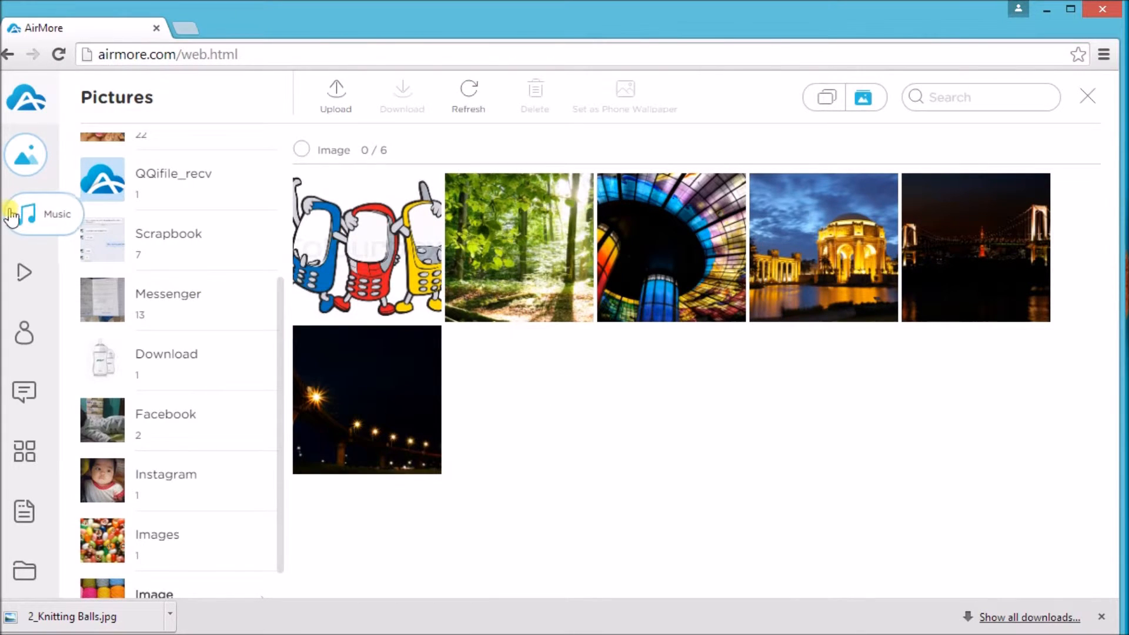
pyautogui.click(56, 214)
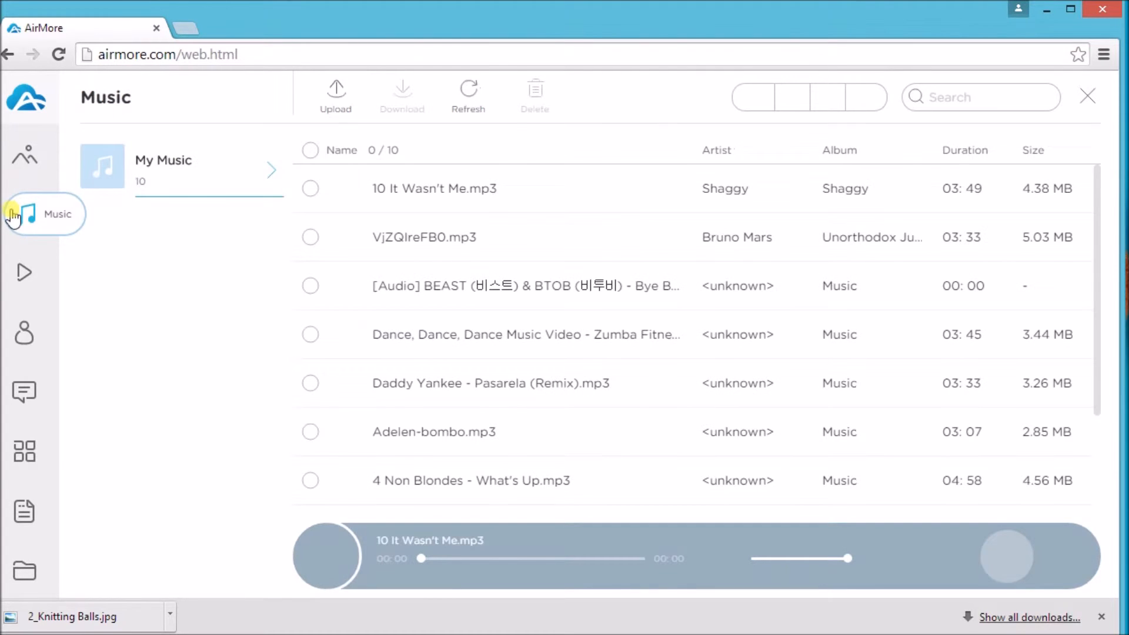
# Upload 02 Massachusetts.mp3 from Documents > mp3 into the phone's music library.
pyautogui.click(23, 214)
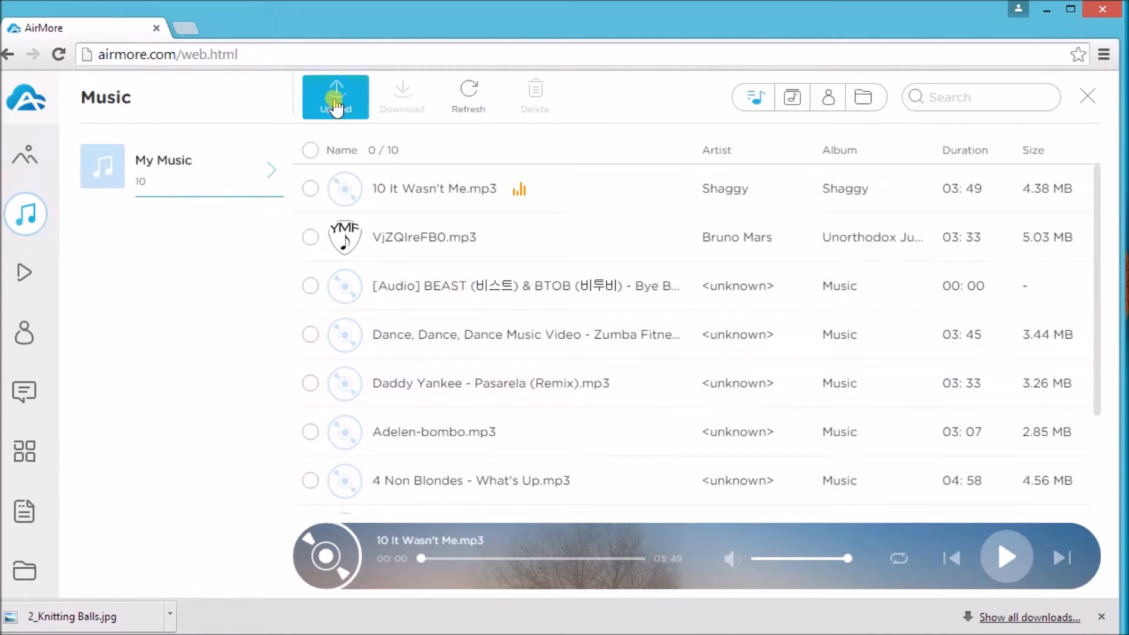
pyautogui.click(335, 95)
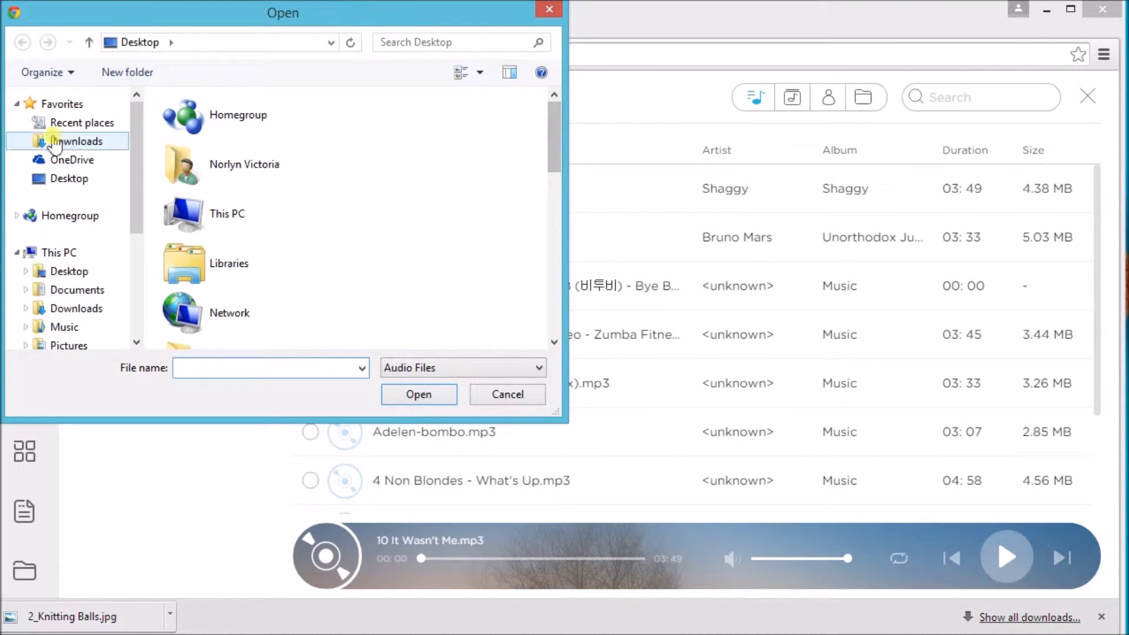
pyautogui.click(76, 289)
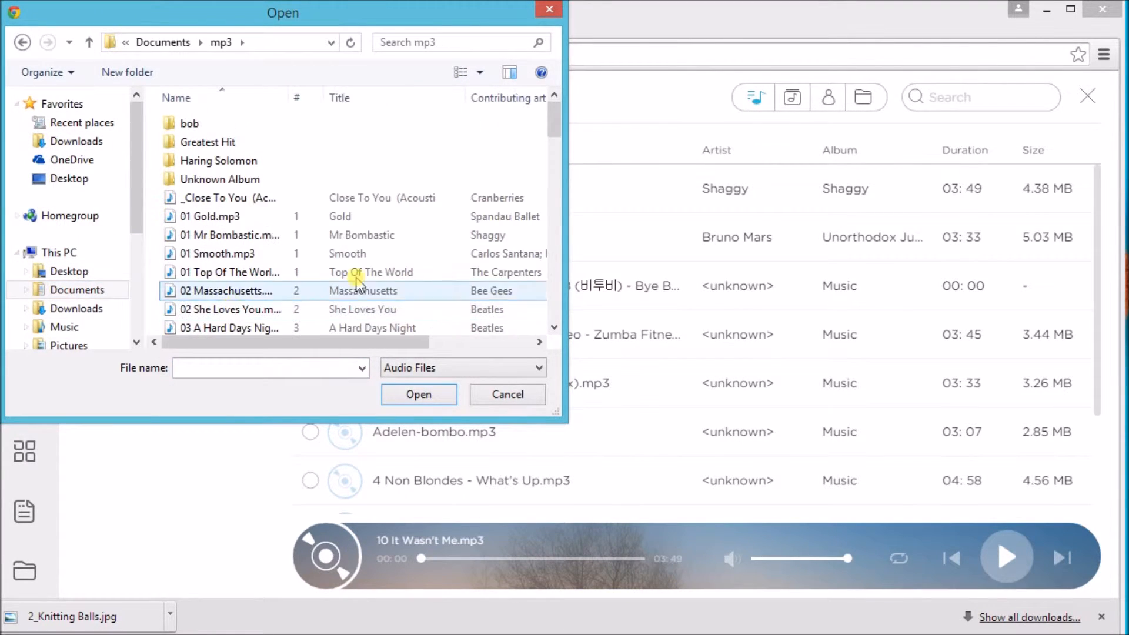
pyautogui.click(231, 291)
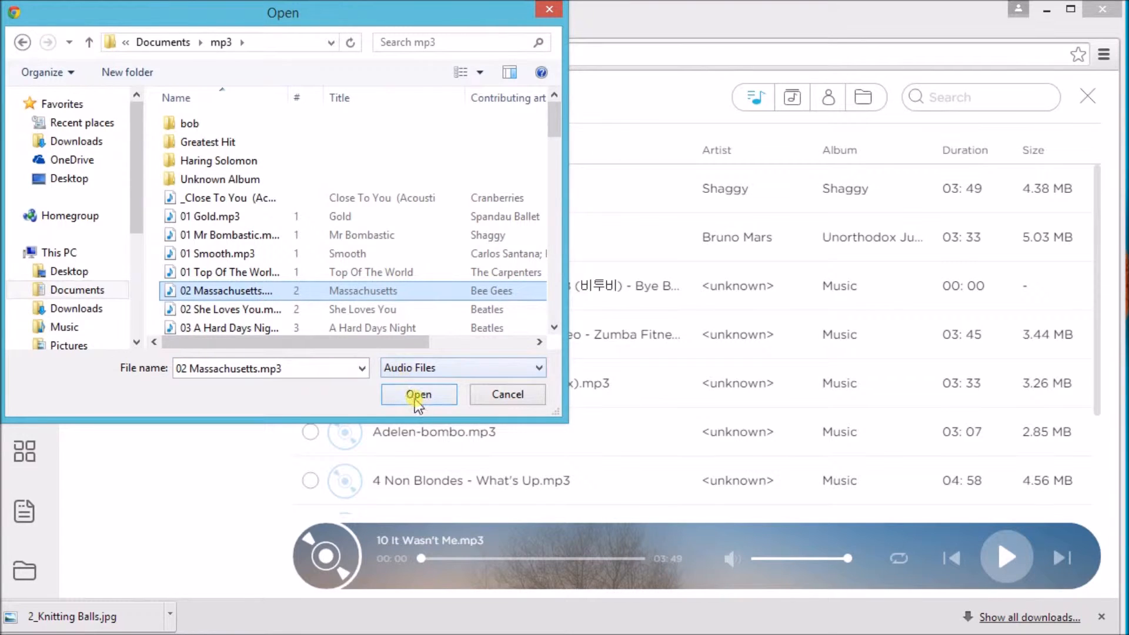
pyautogui.click(419, 395)
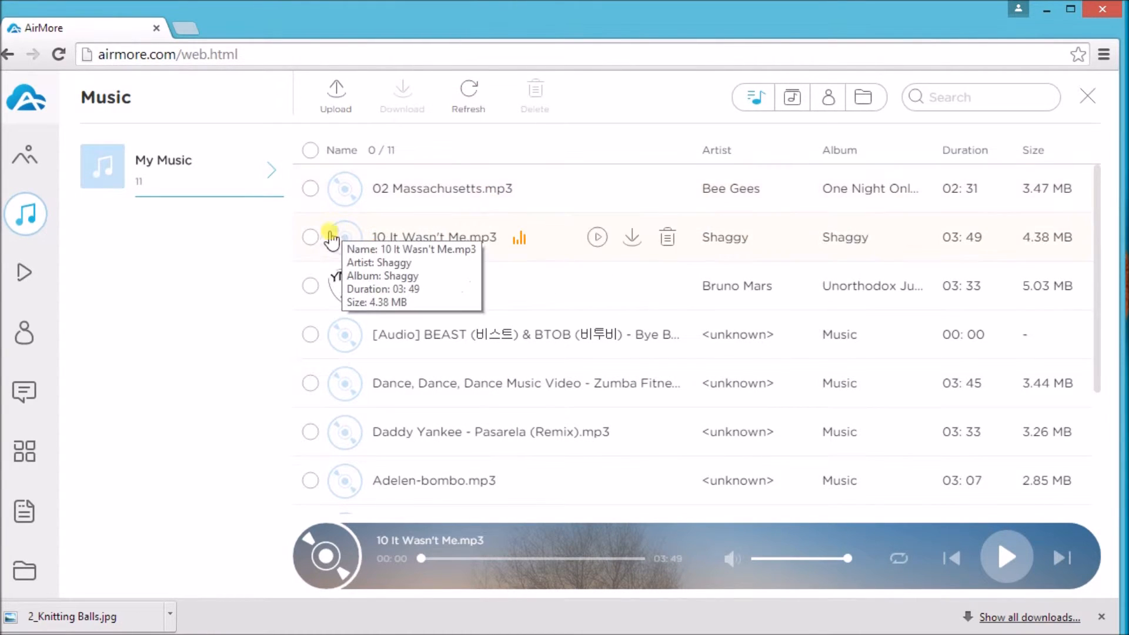
# Download 10 It Wasn't Me.mp3 to the computer, delete it from the phone, then show Videos.
pyautogui.click(310, 236)
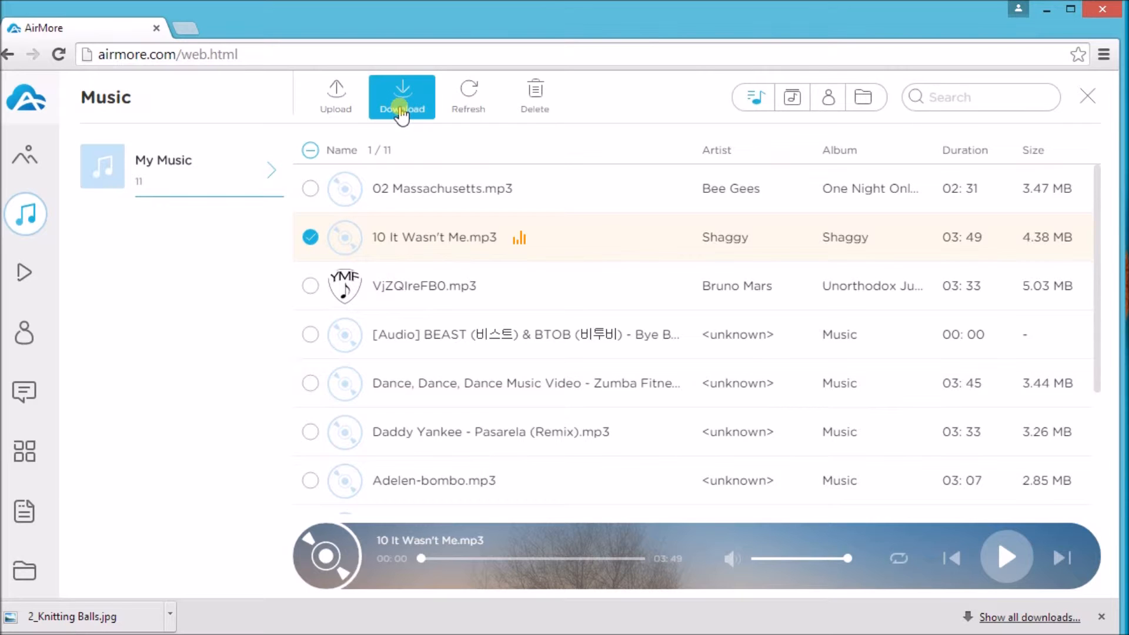
pyautogui.click(402, 95)
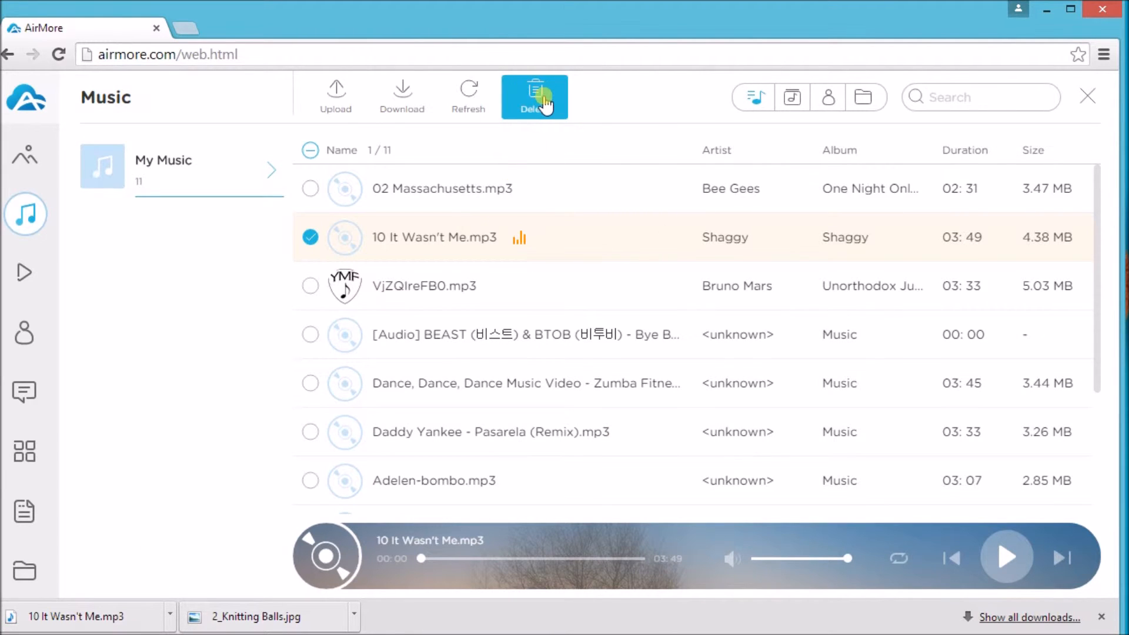
pyautogui.click(534, 98)
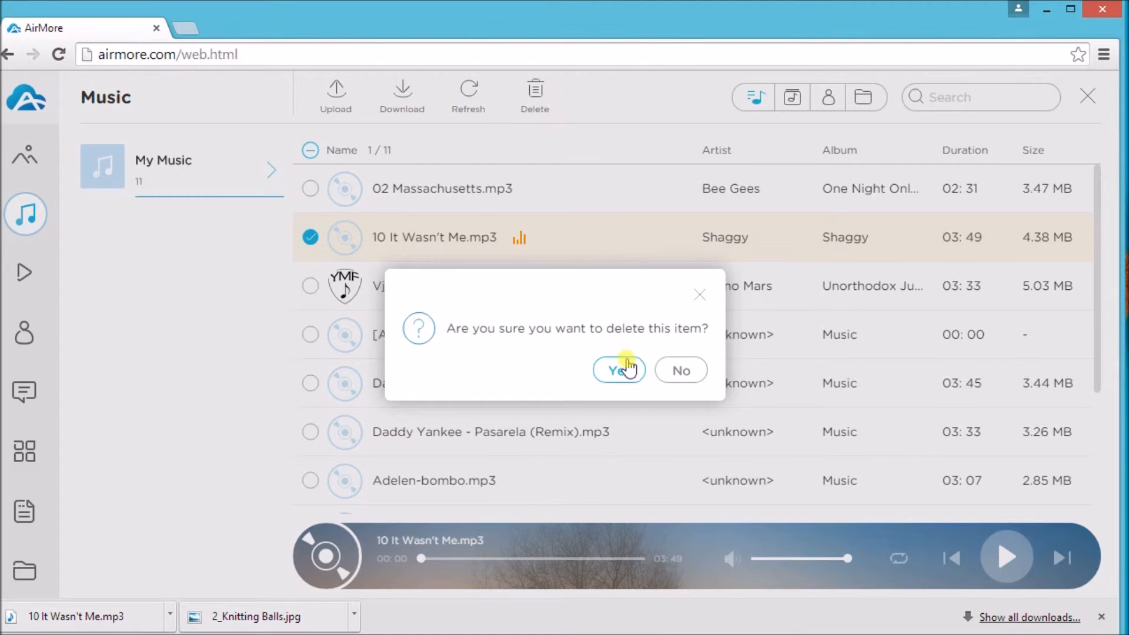
pyautogui.click(615, 371)
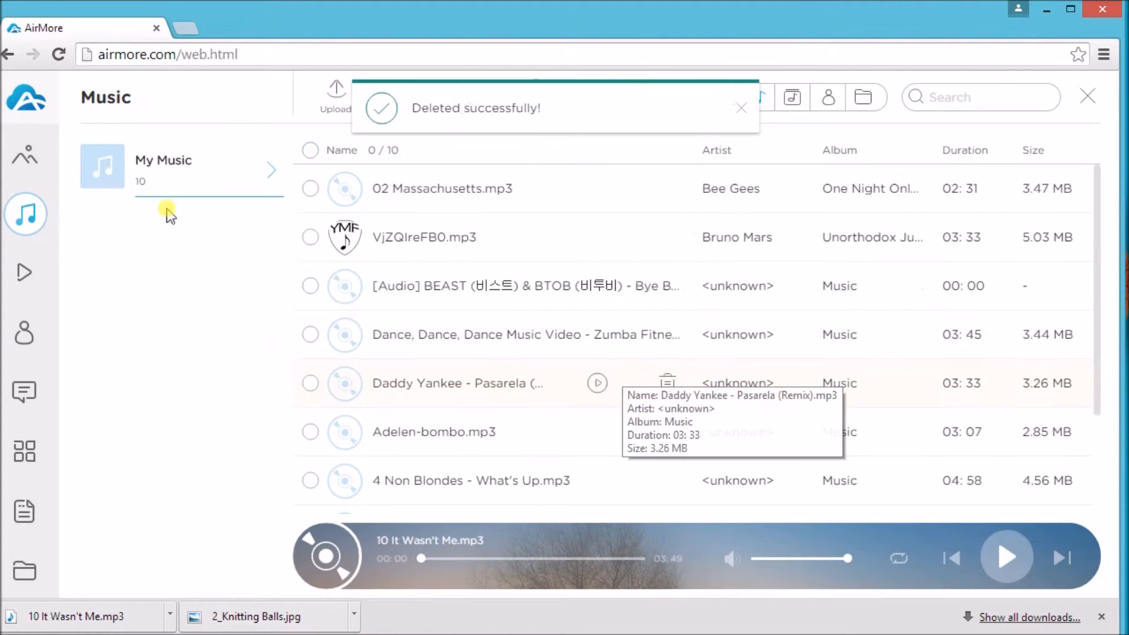
pyautogui.click(25, 271)
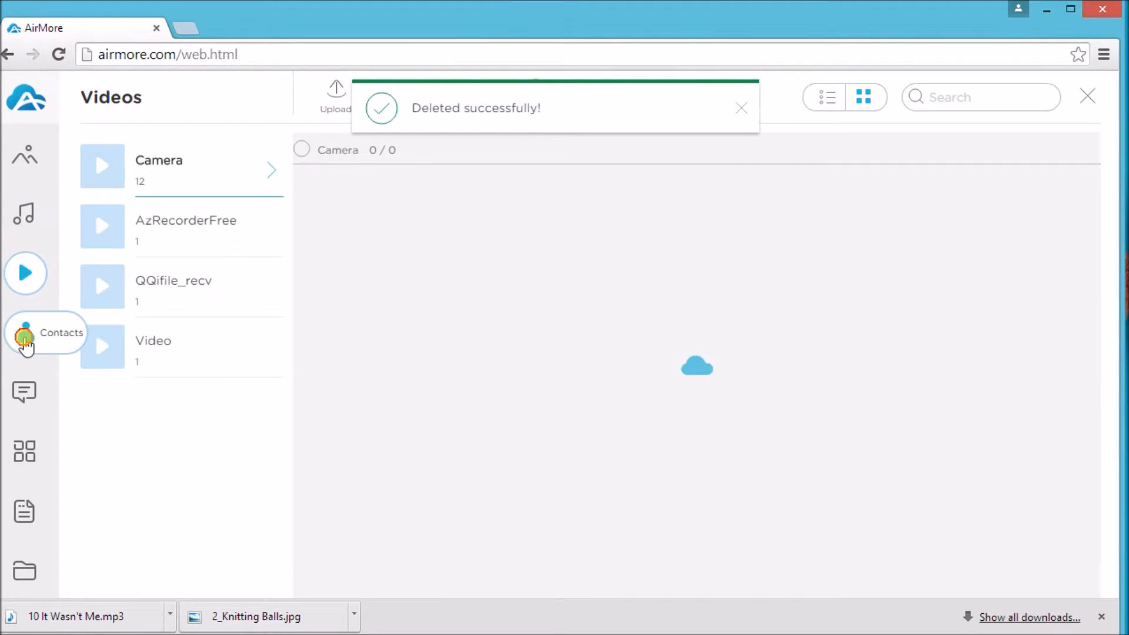
# View the phone's Contacts, Messages and Apps sections in turn, then Documents.
pyautogui.click(25, 333)
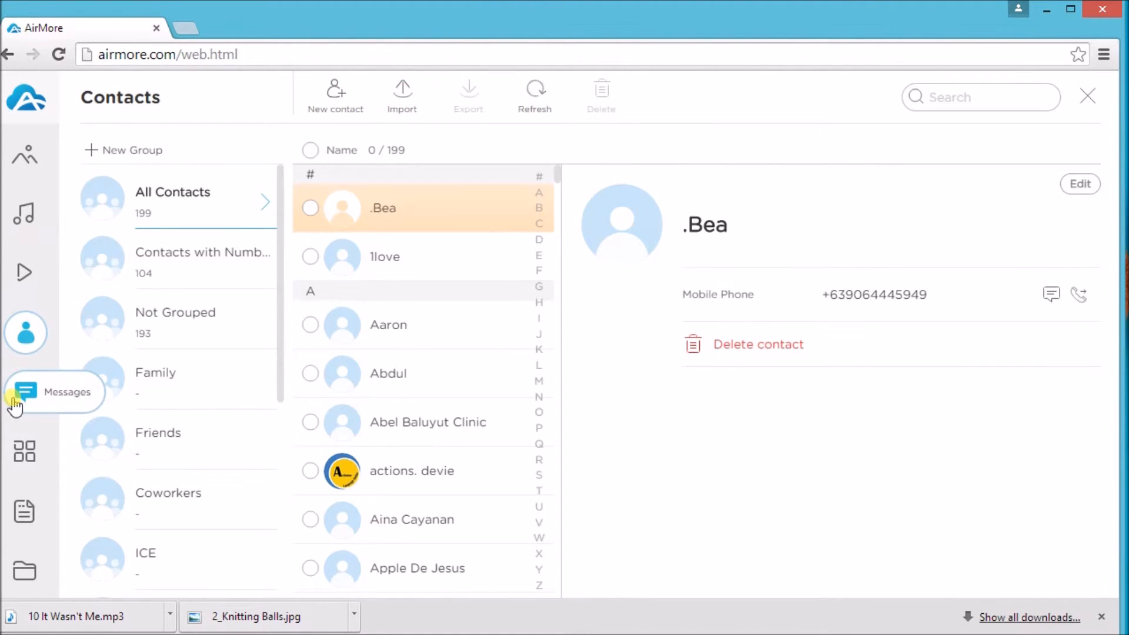
pyautogui.click(25, 390)
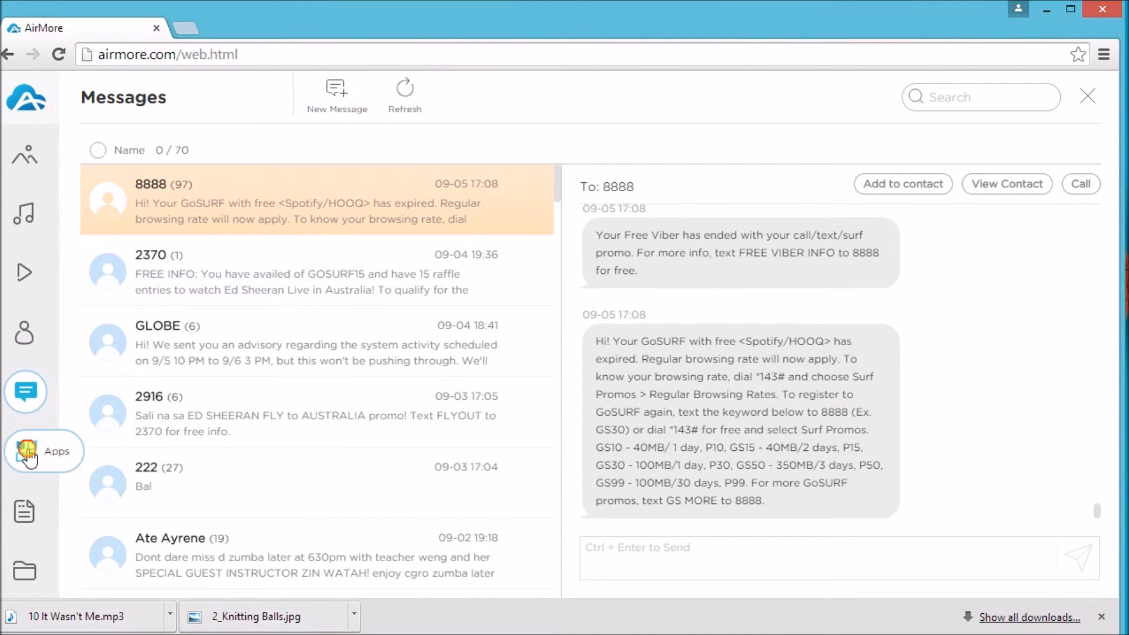
pyautogui.click(44, 450)
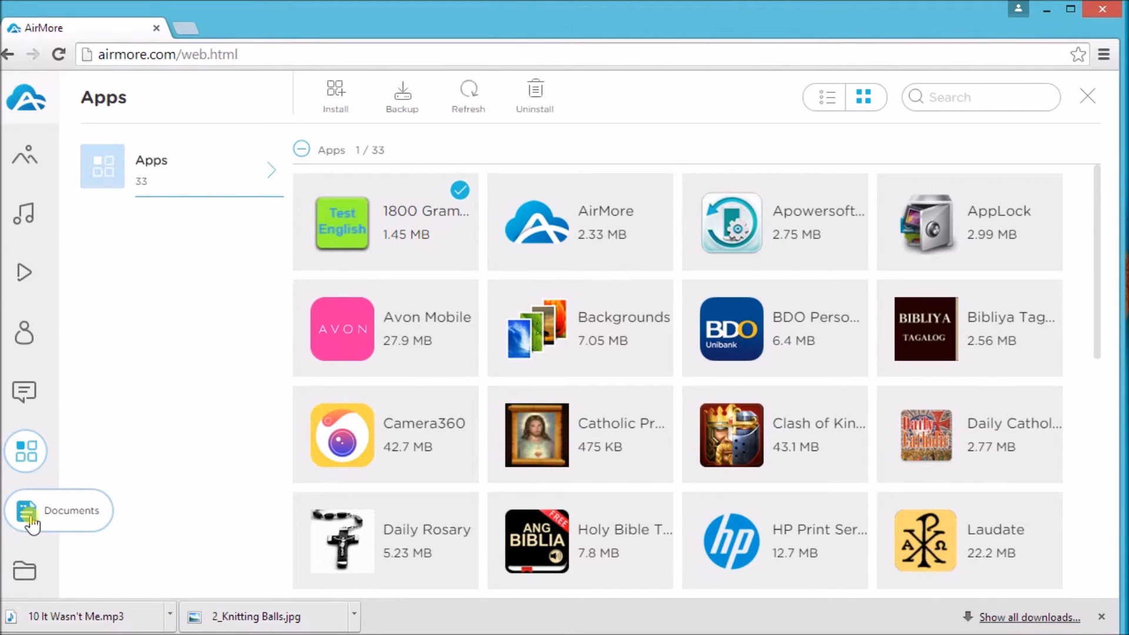
pyautogui.click(24, 509)
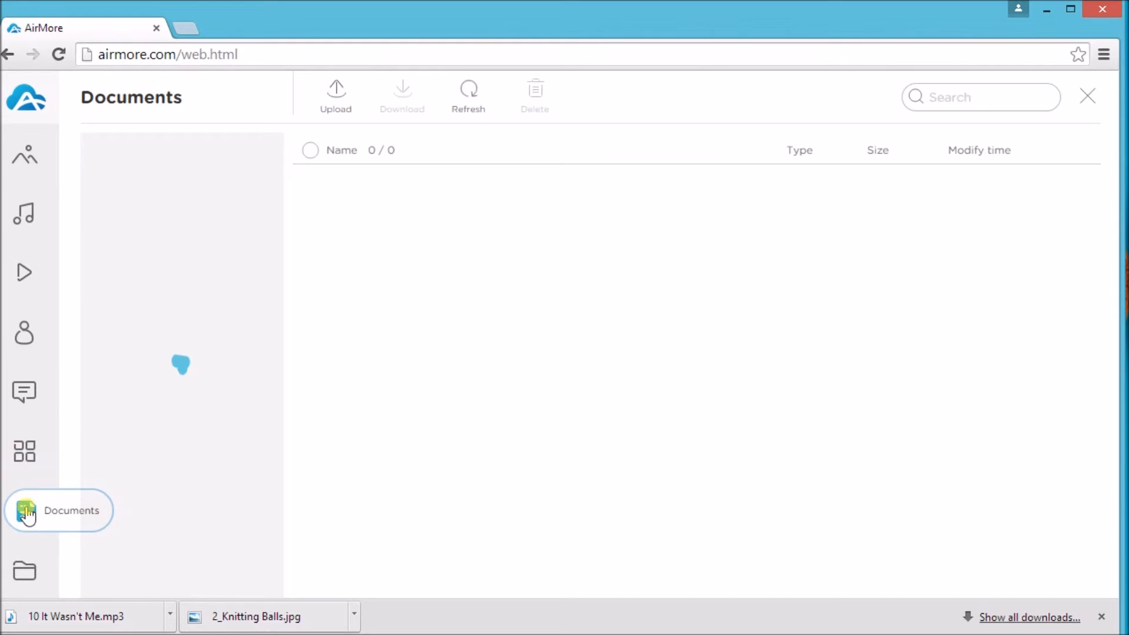
# List the phone's PDF documents, then its ZIP files (tfont.zip).
pyautogui.click(24, 509)
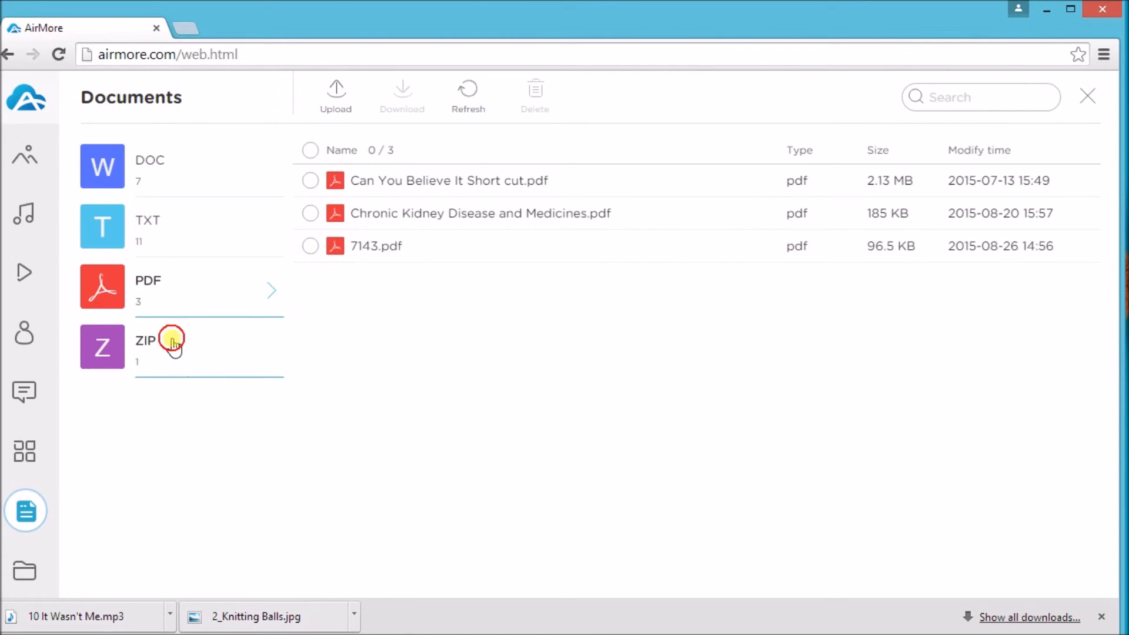
pyautogui.click(143, 345)
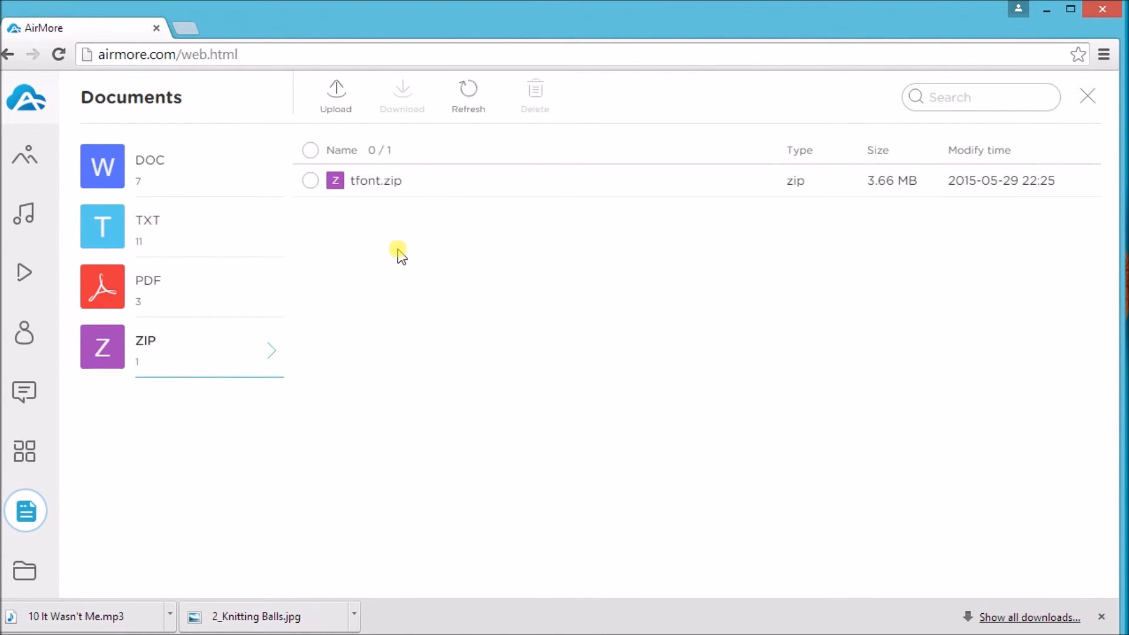
pyautogui.moveTo(65, 541)
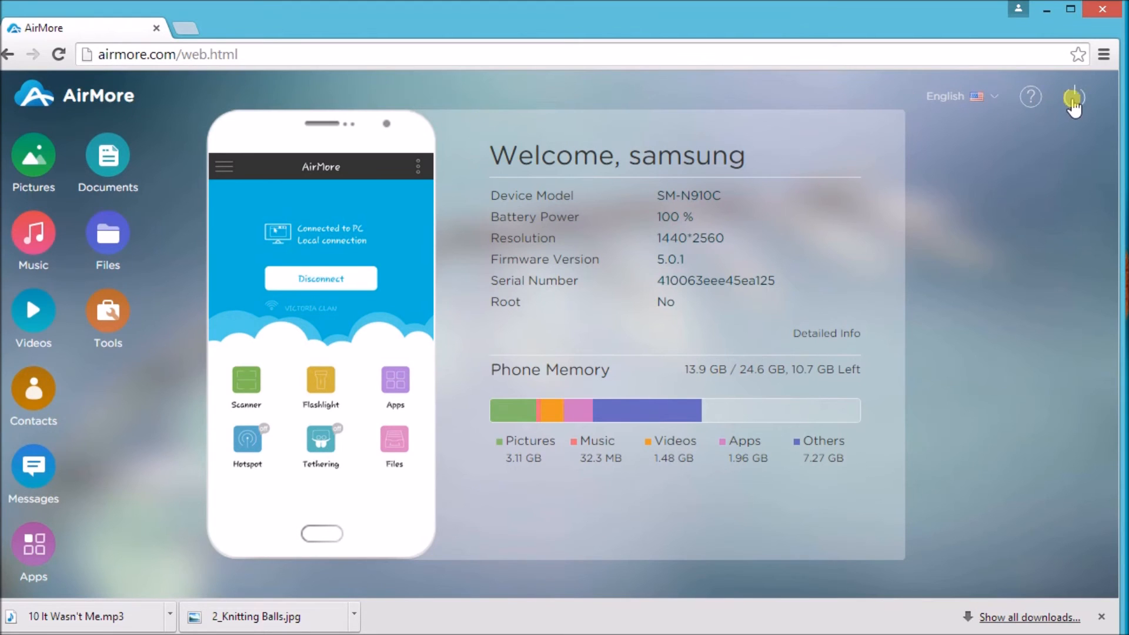
# Disconnect the phone via the power icon and confirm with Yes.
pyautogui.click(1074, 96)
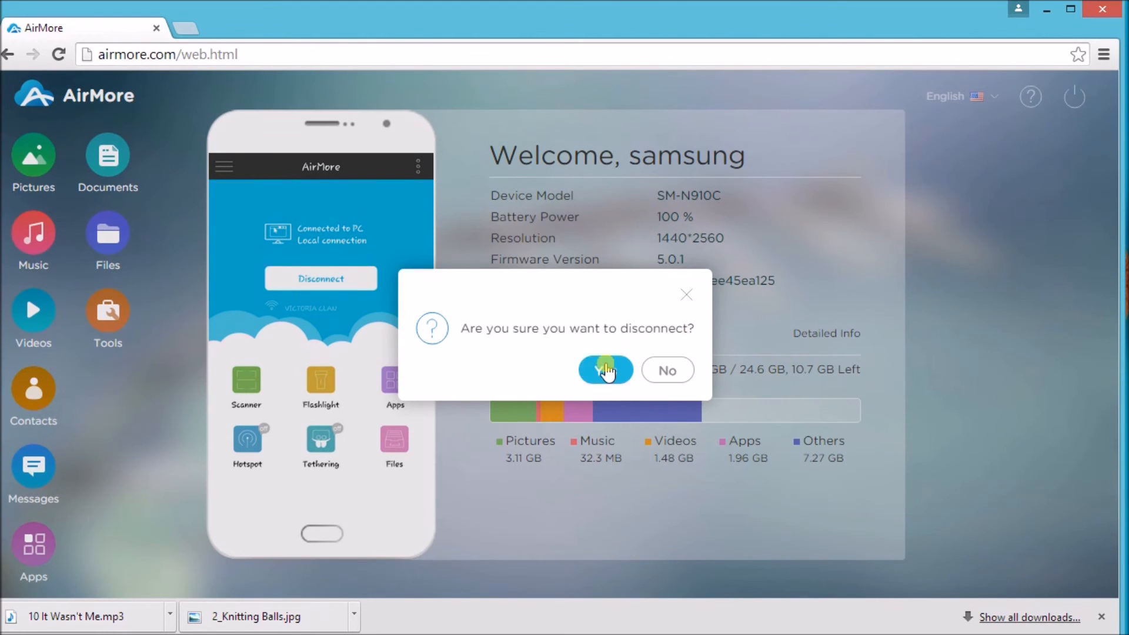
pyautogui.click(605, 369)
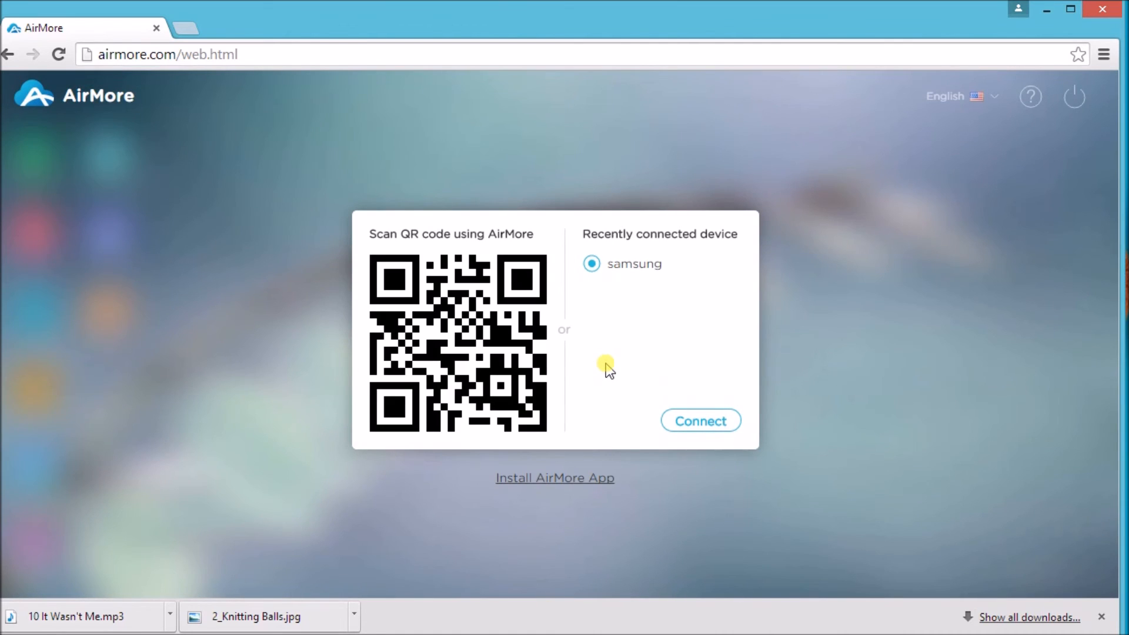